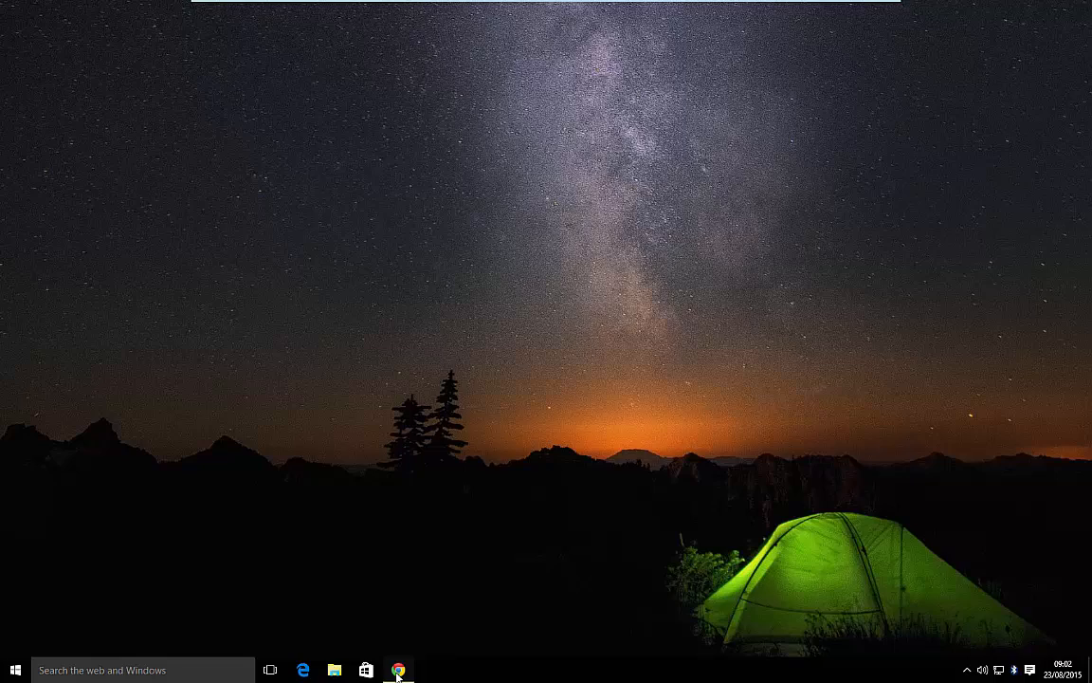
Launch Chrome and sign in to icloud.com so the iCloud app launcher appears
left_click(398, 672)
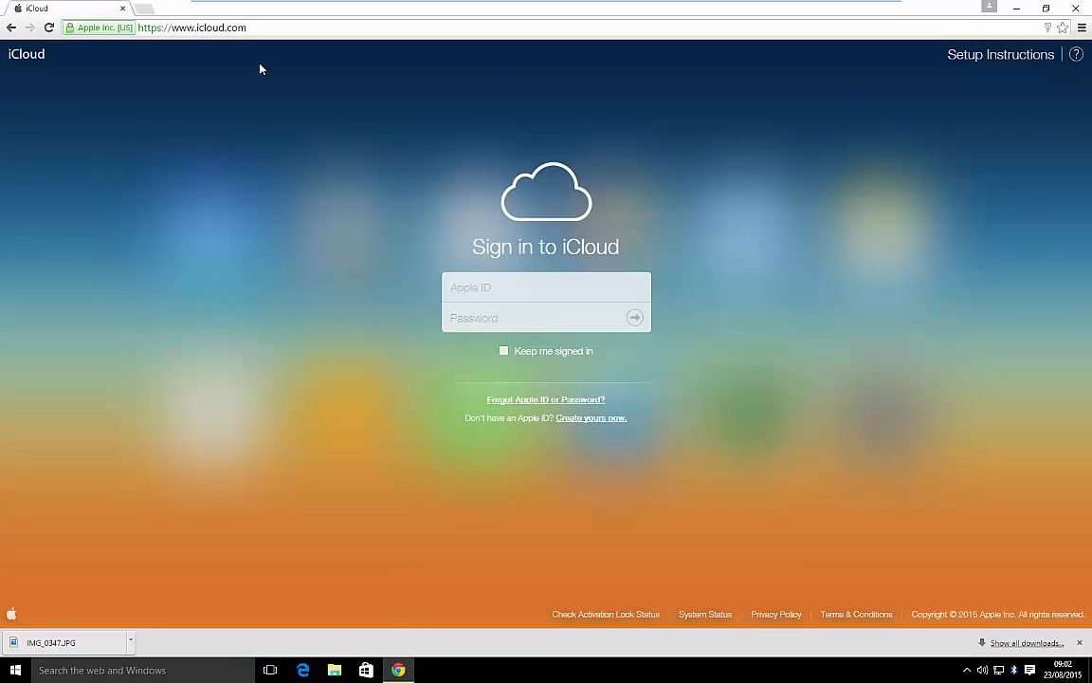
left_click(546, 288)
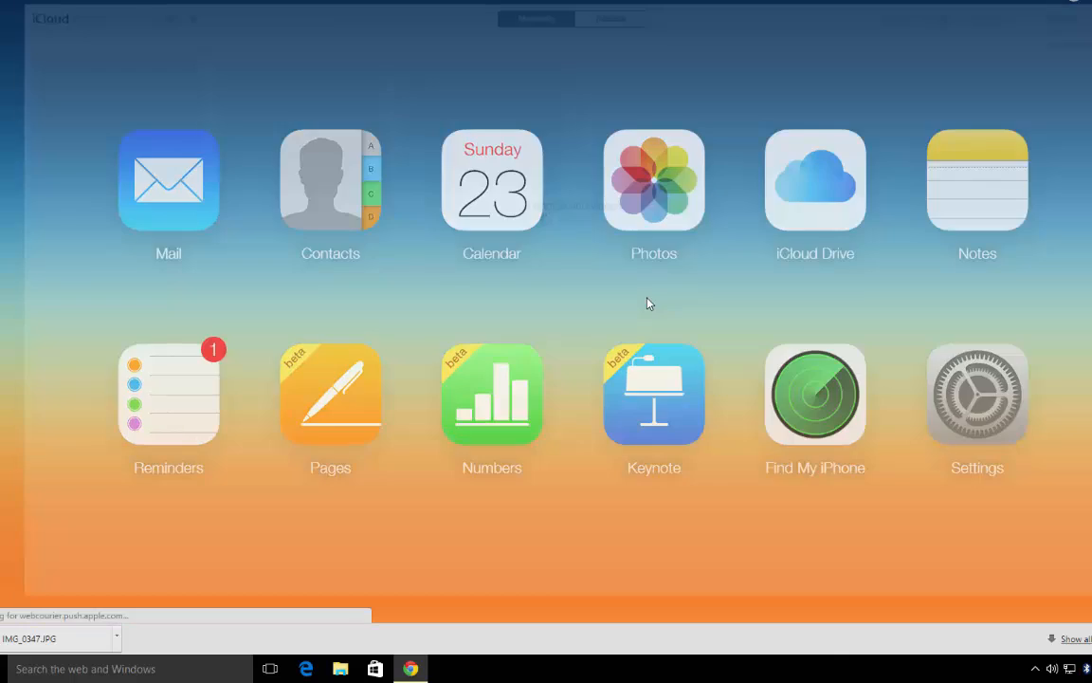
Go into iCloud Photos to see the three Shroggs Park bicycle photos
left_click(652, 180)
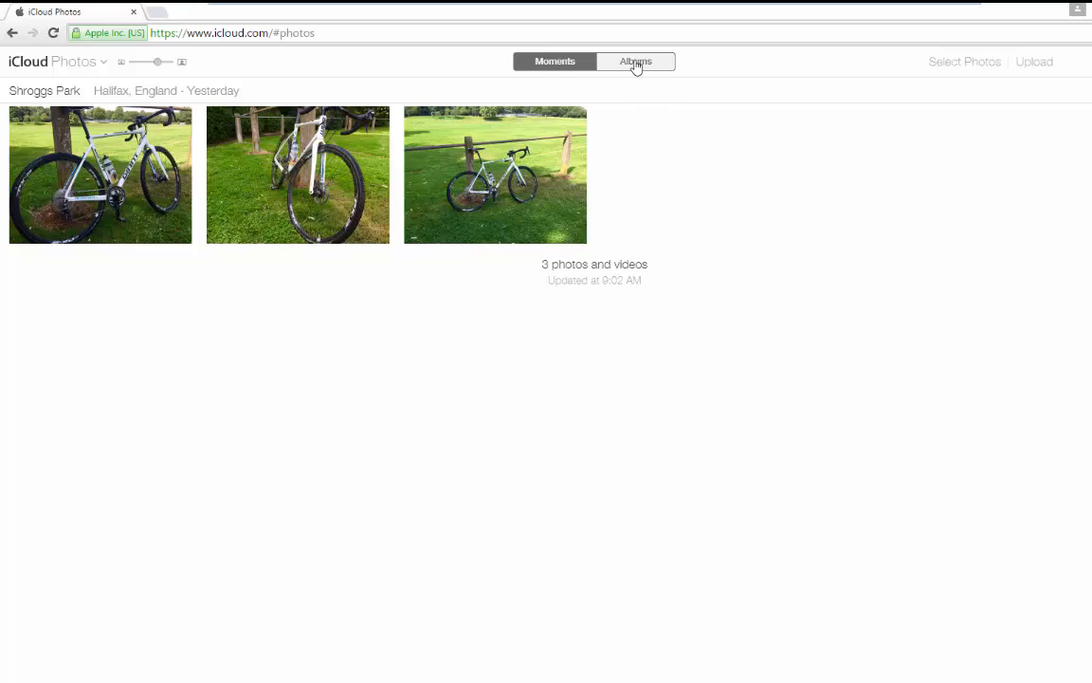
mouse_move(353, 224)
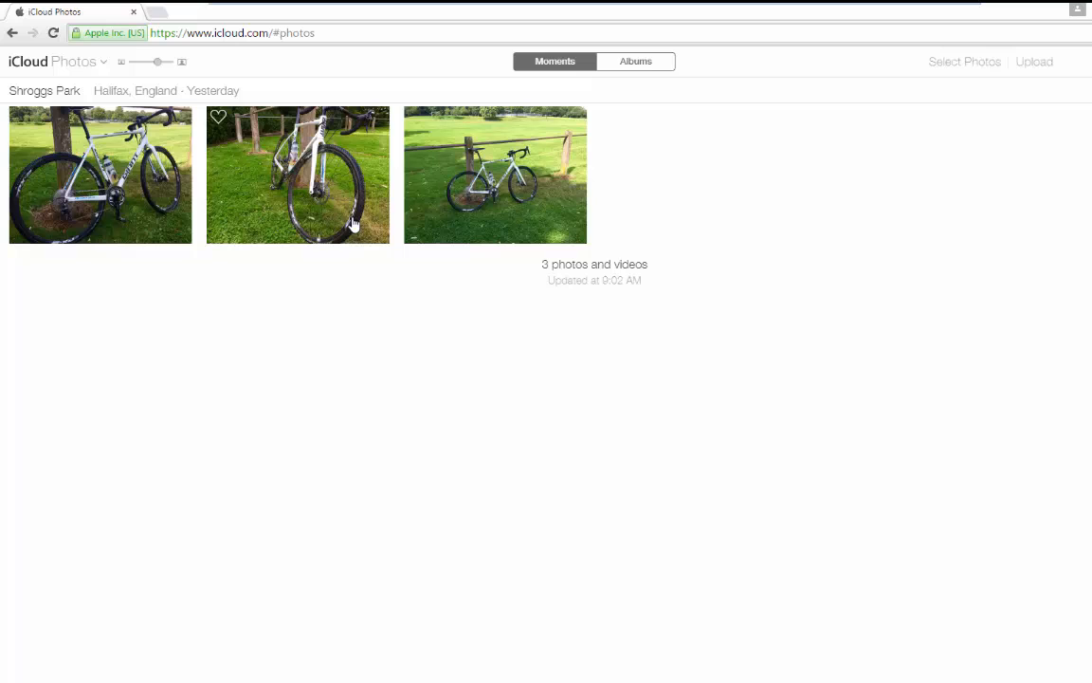
mouse_move(911, 83)
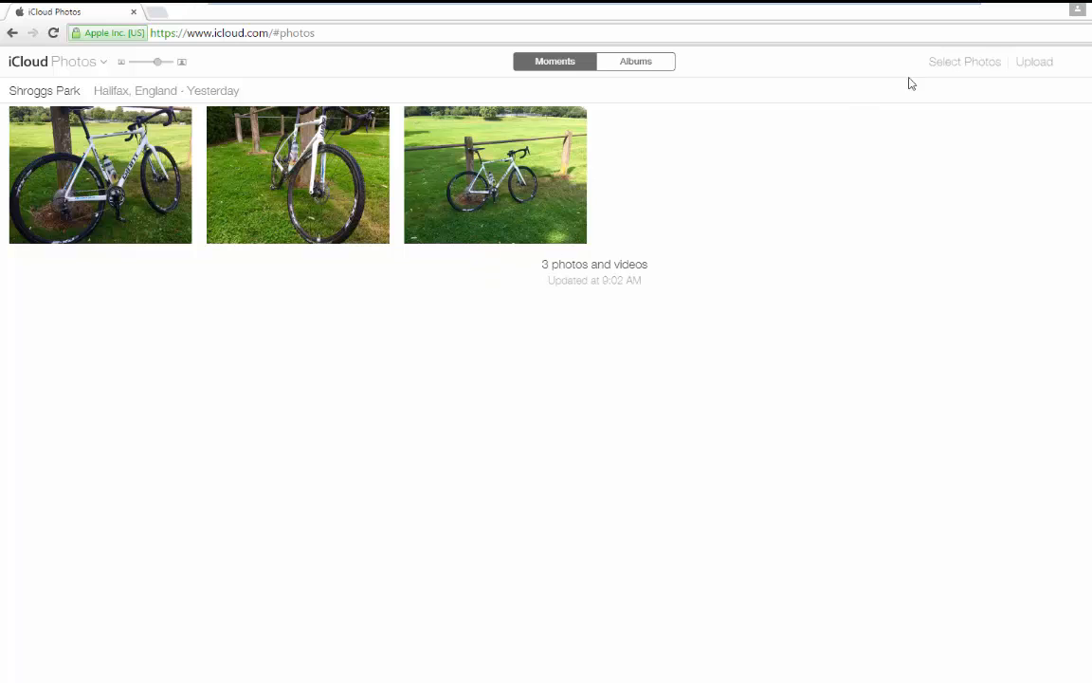
Select the second and third bicycle photos and download them from iCloud
left_click(963, 61)
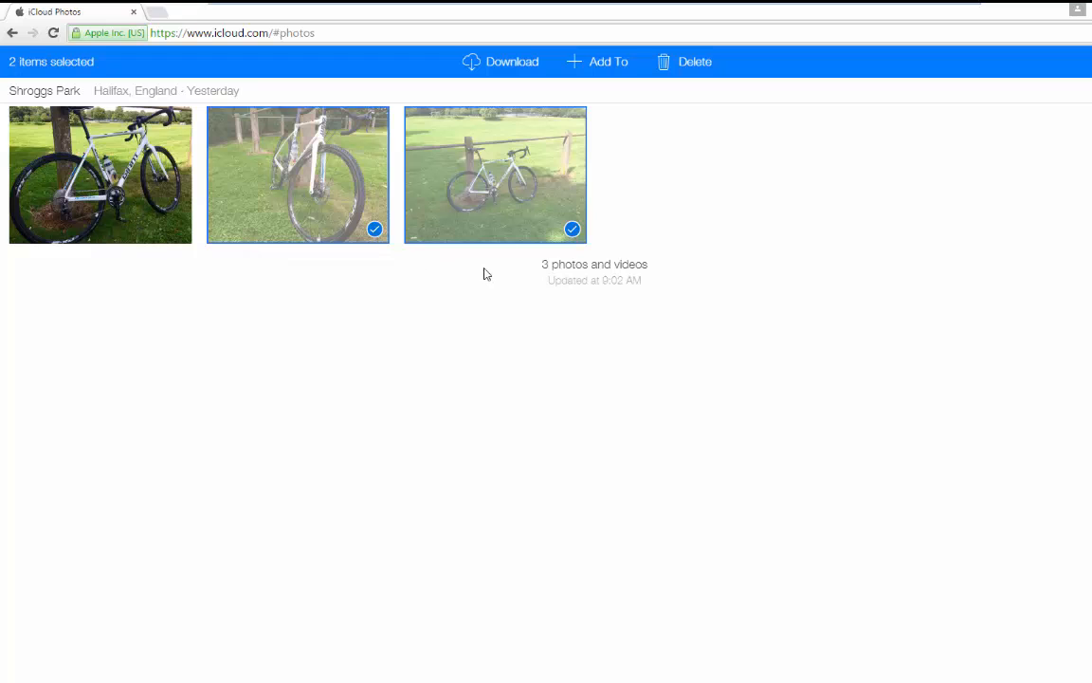
left_click(495, 175)
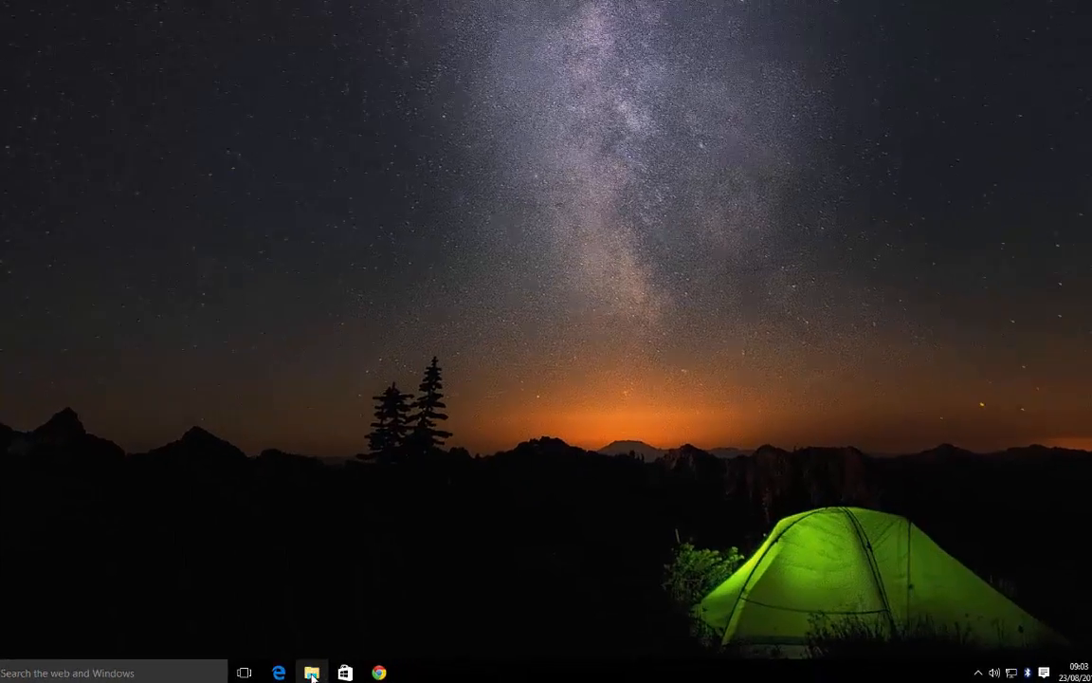
In File Explorer's Downloads, select IMG_0347 and show its Move to destination list
left_click(311, 671)
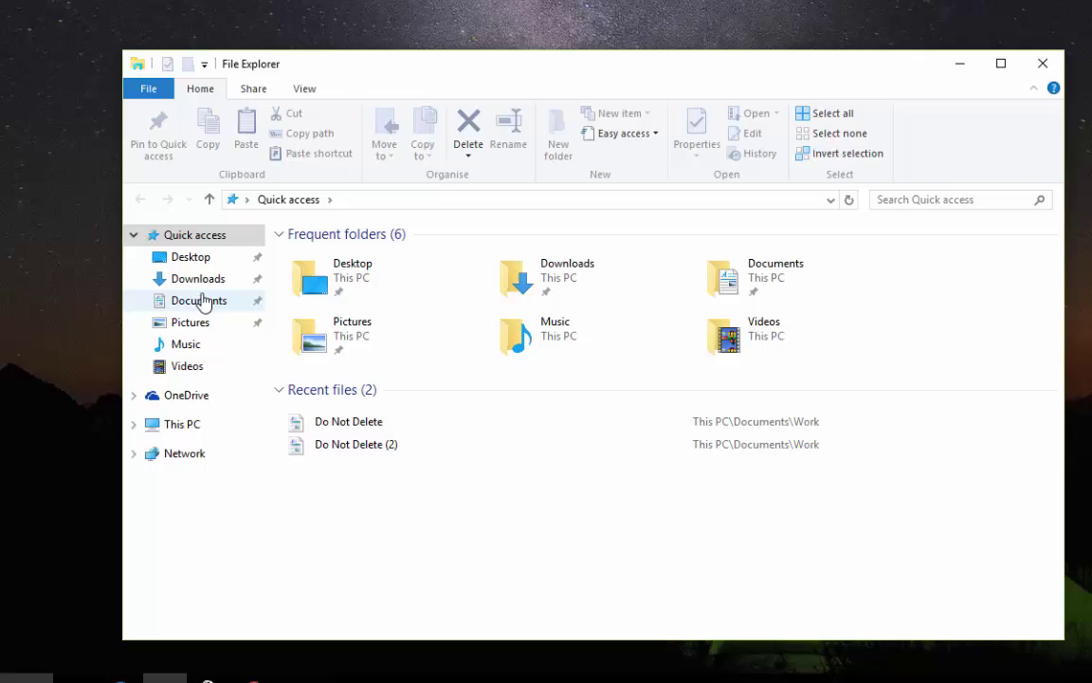
left_click(197, 277)
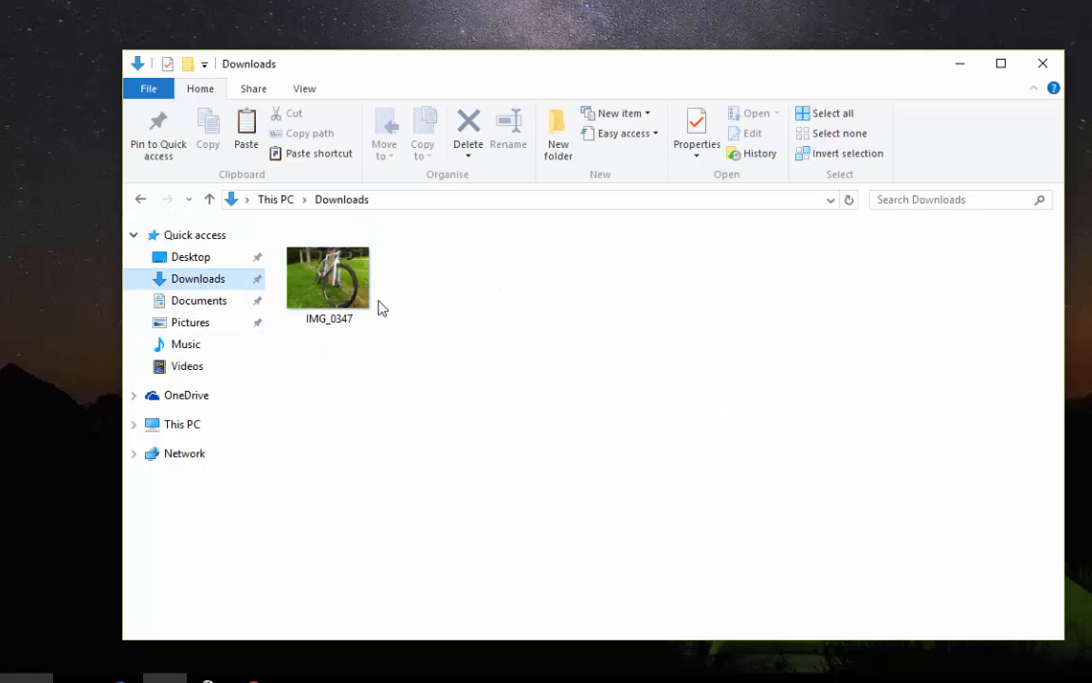
left_click(328, 275)
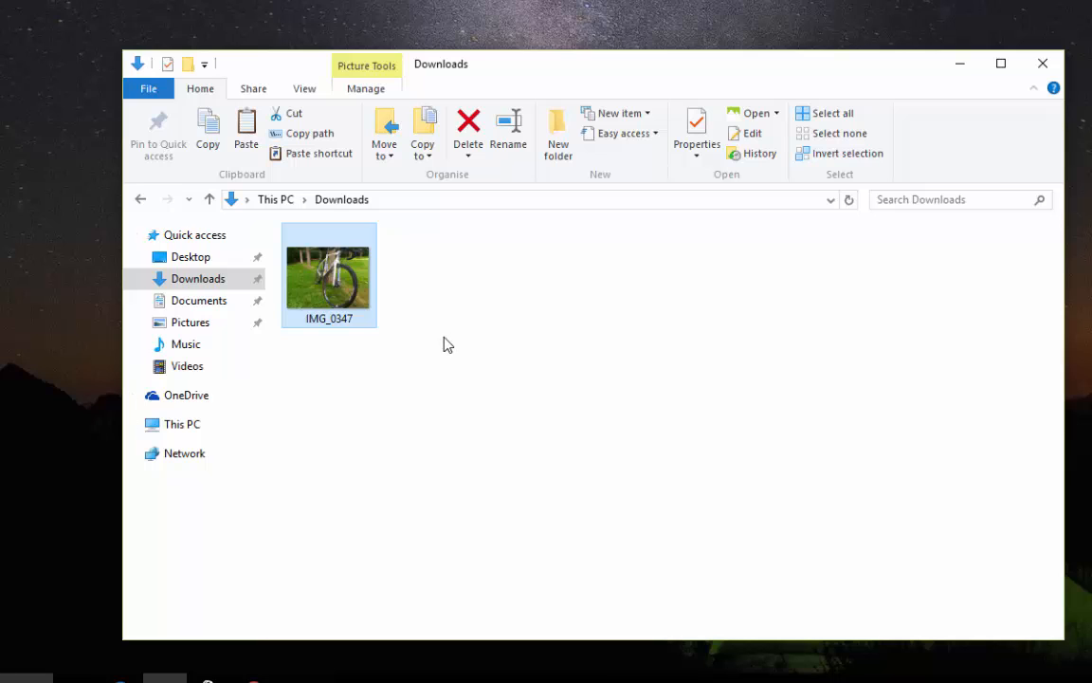
left_click(383, 132)
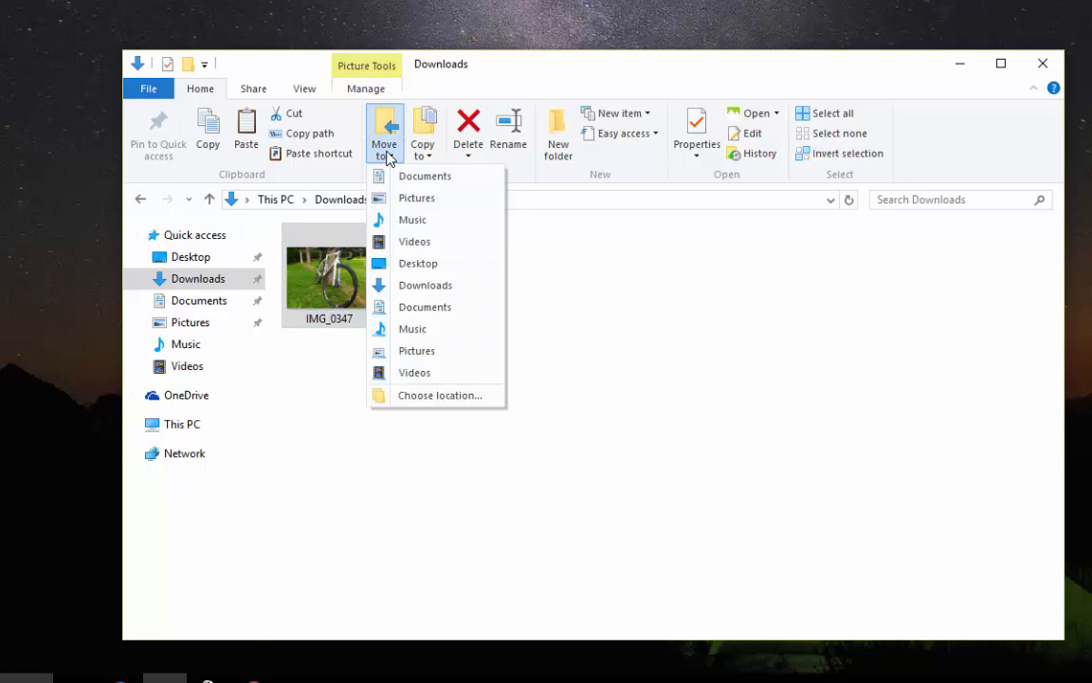